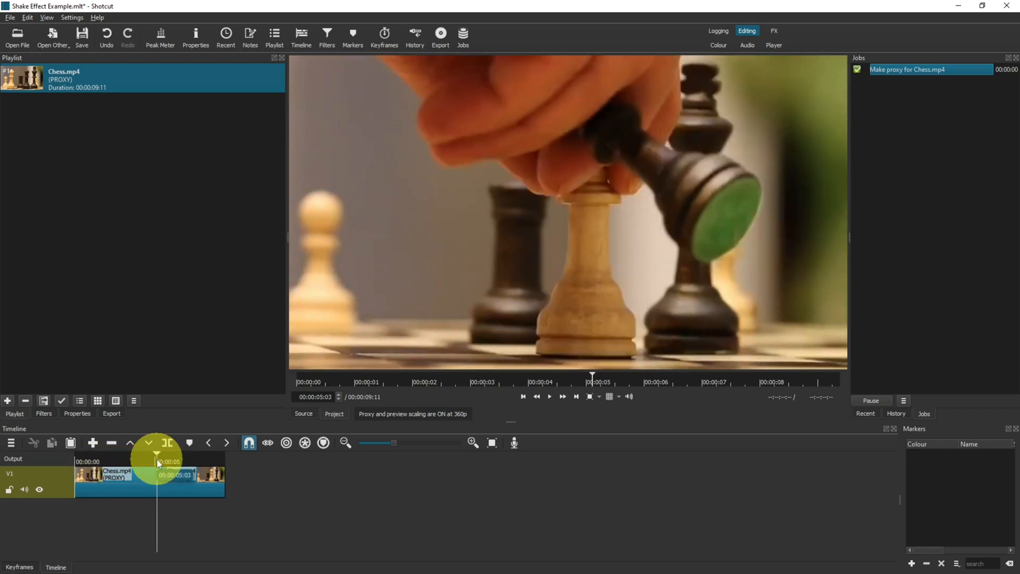
Split the Chess.mp4 clip at the playhead near the five-second mark
click(168, 442)
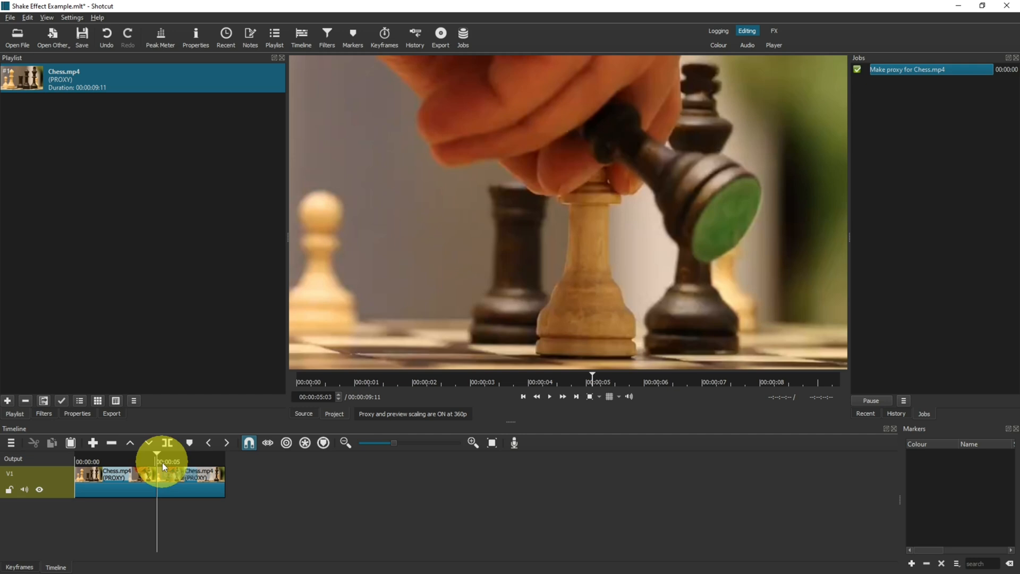
mouse_move(172, 485)
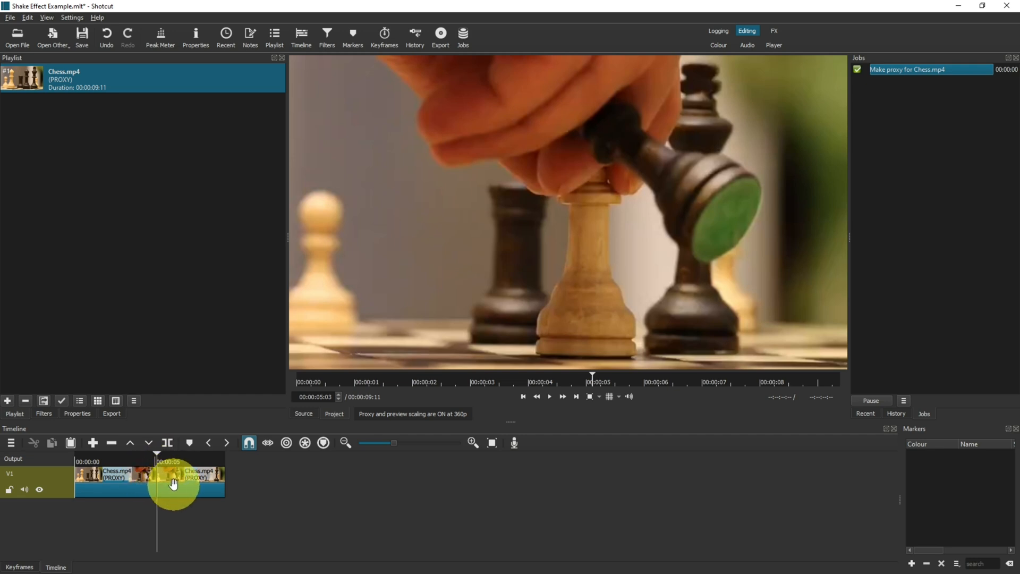
mouse_move(172, 481)
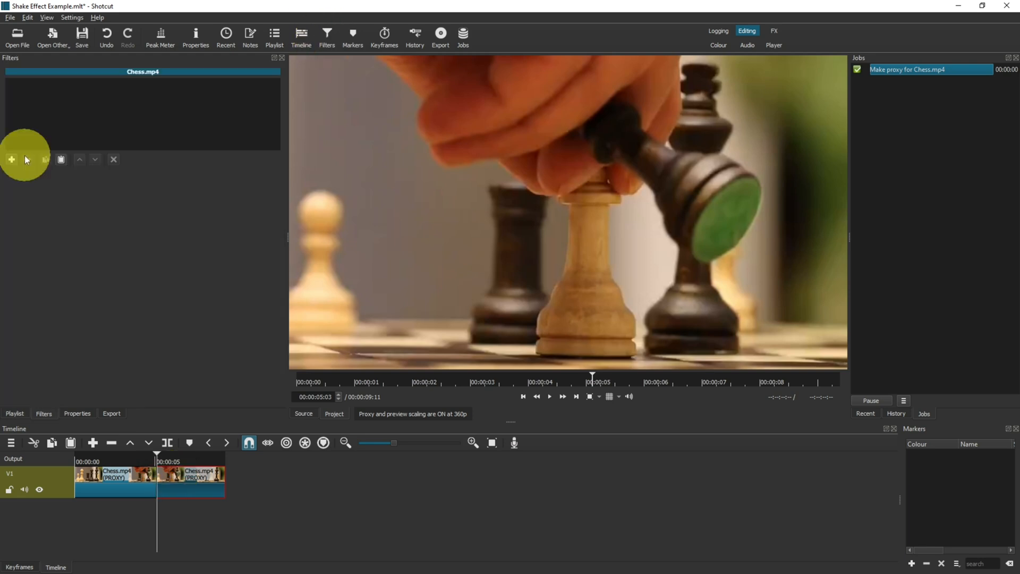
Search 'size' and add Size, Position & Rotate to the second piece, showing its presets
click(11, 159)
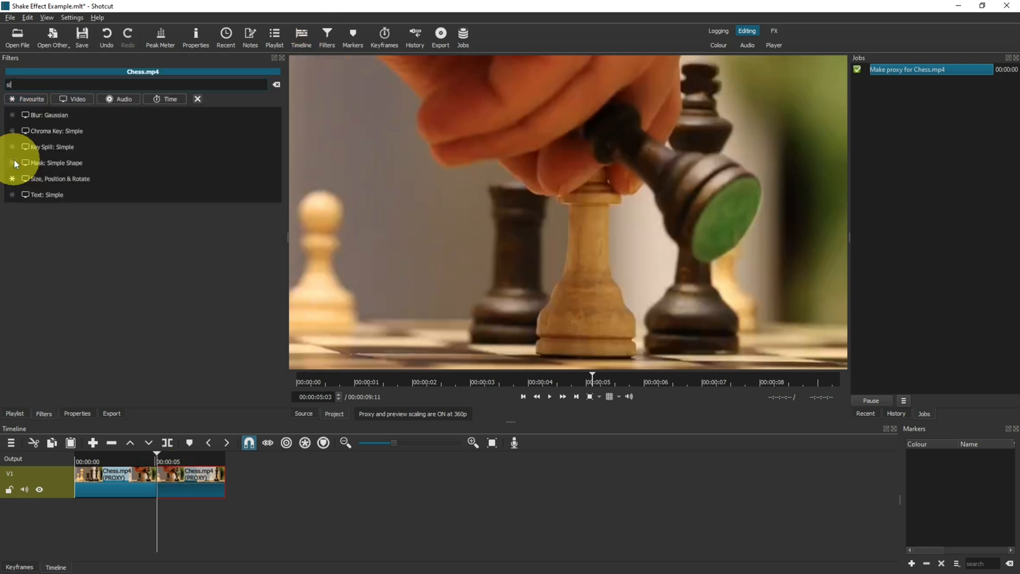
text(ize)
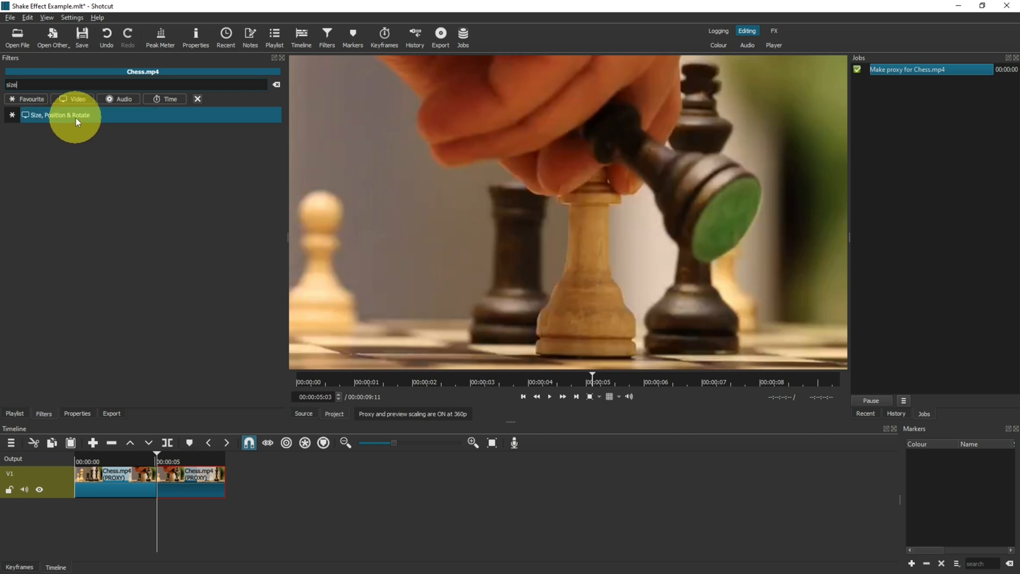
click(61, 114)
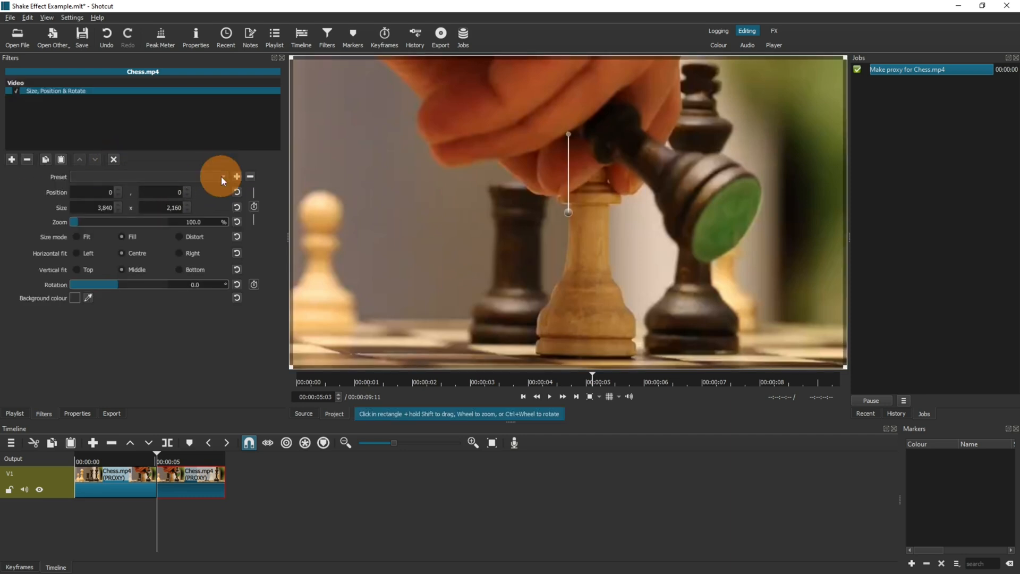
click(221, 176)
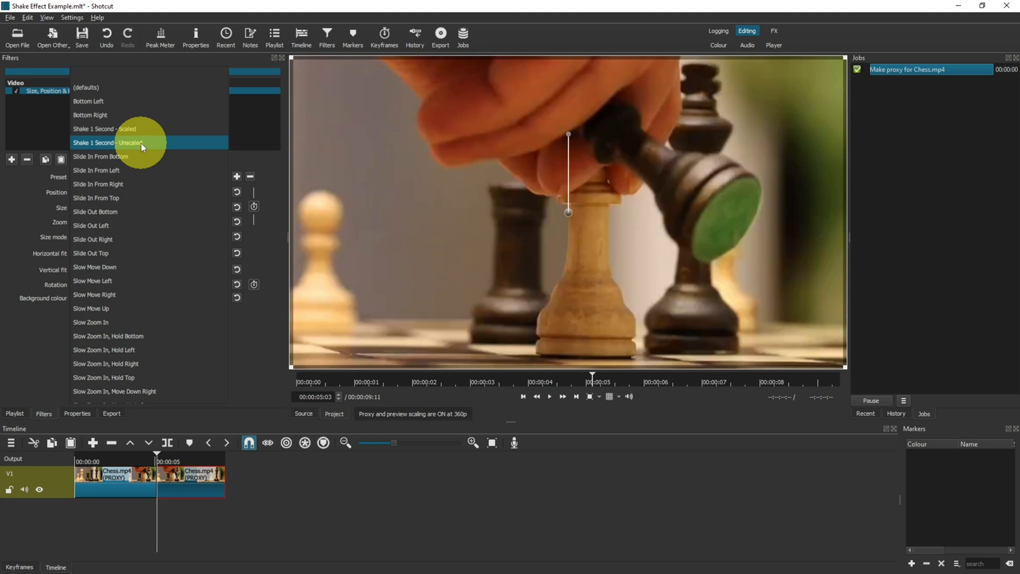
Apply the Shake 1 Second - Unscaled preset and preview the second piece
click(107, 142)
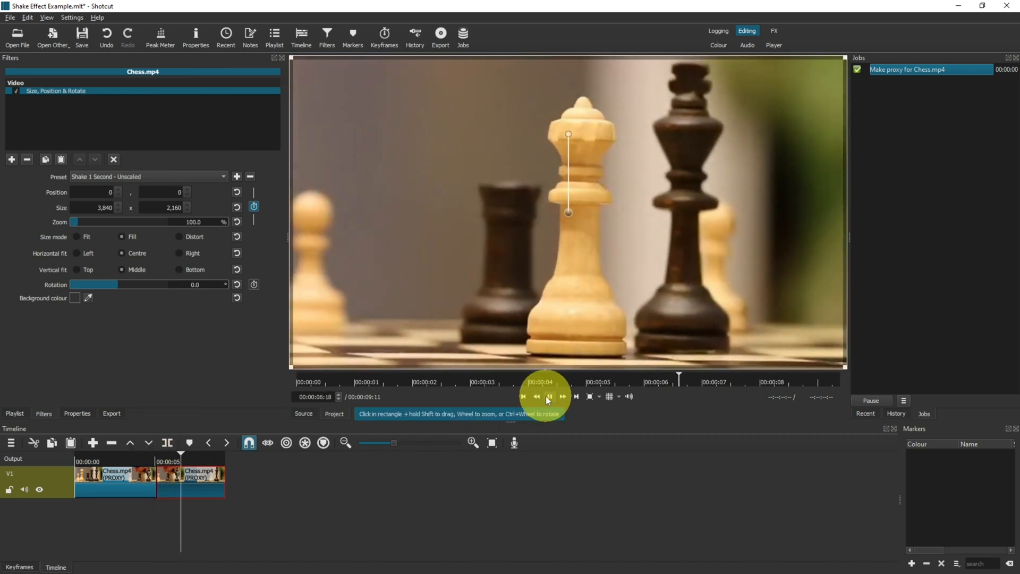
click(548, 396)
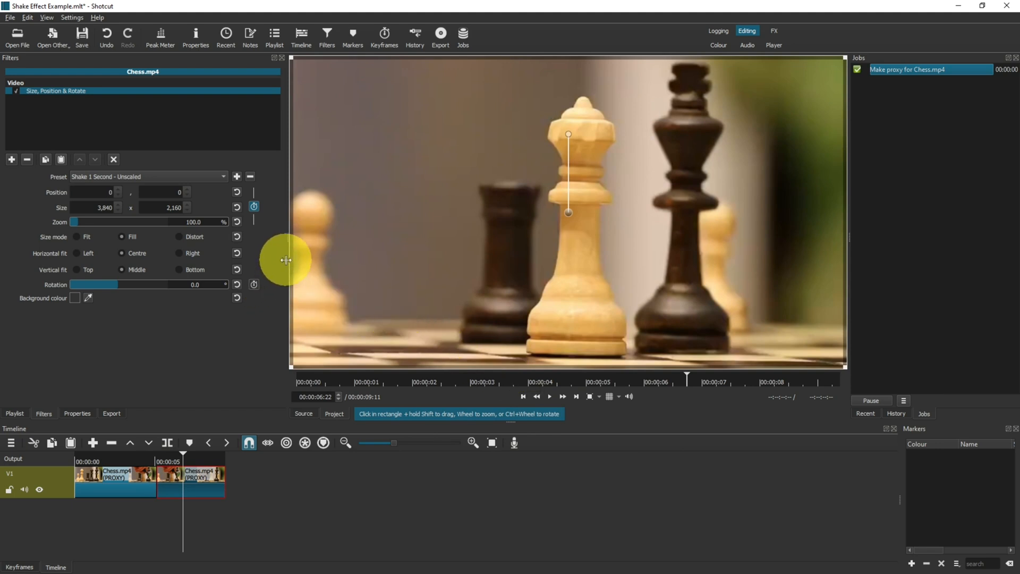
mouse_move(150, 462)
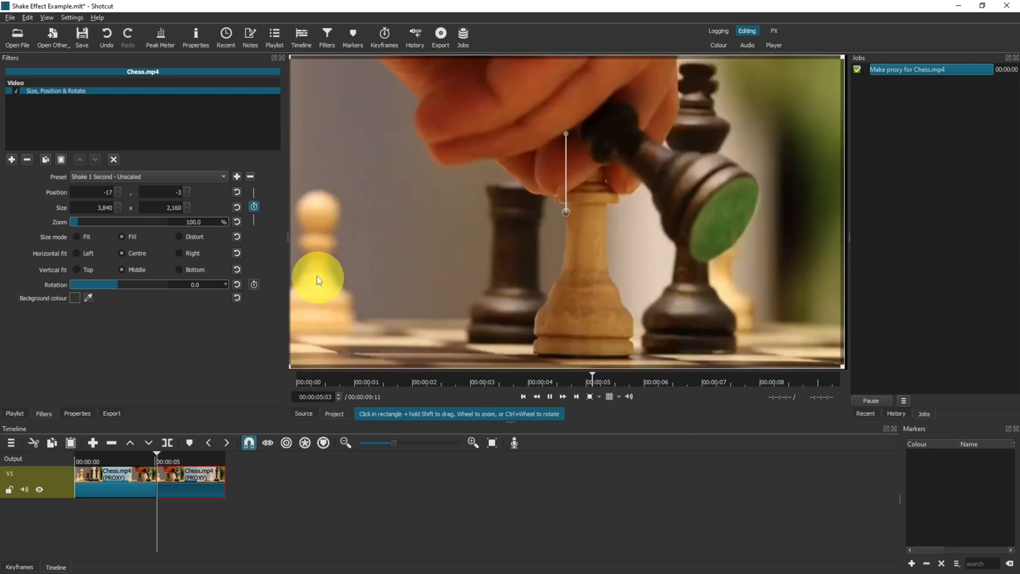
click(549, 397)
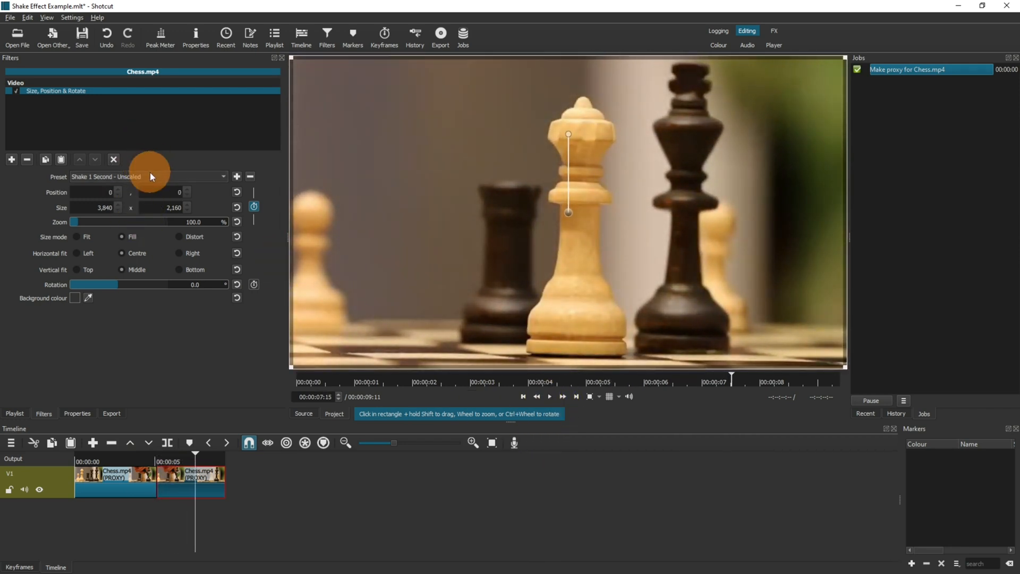
Switch to the Shake 1 Second - Scaled preset at 114.9% zoom and replay from four seconds
click(150, 176)
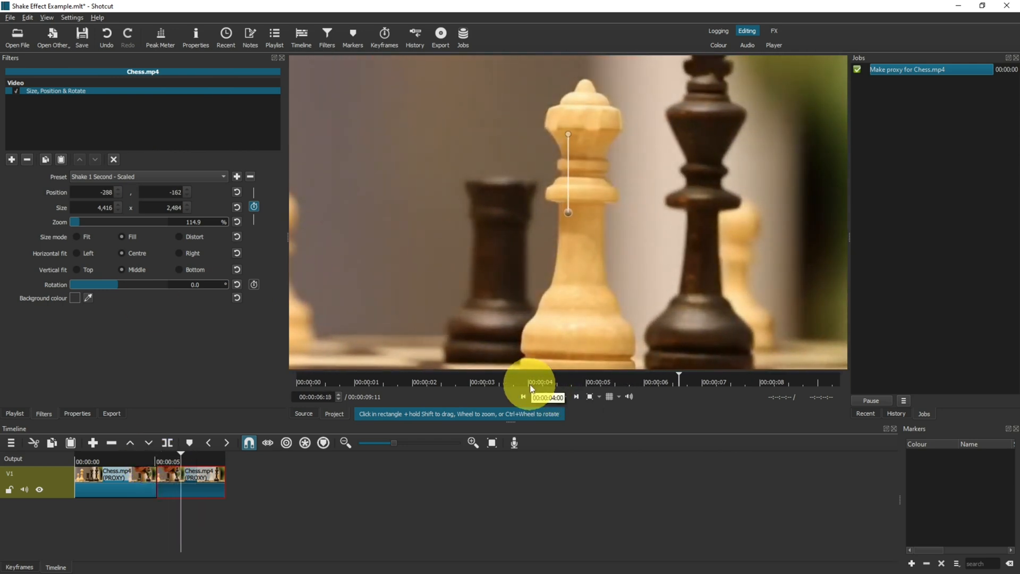
click(549, 396)
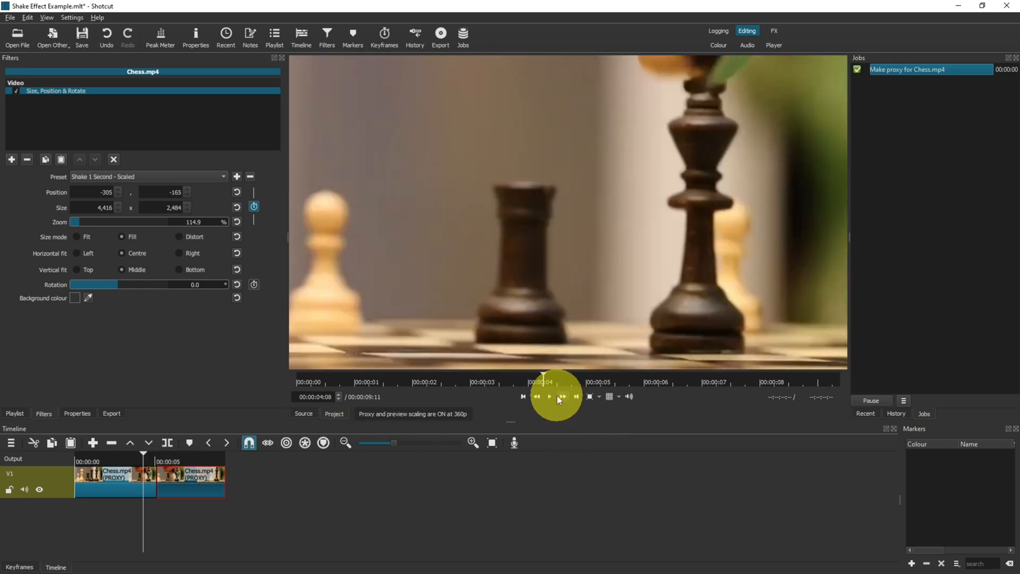
click(549, 396)
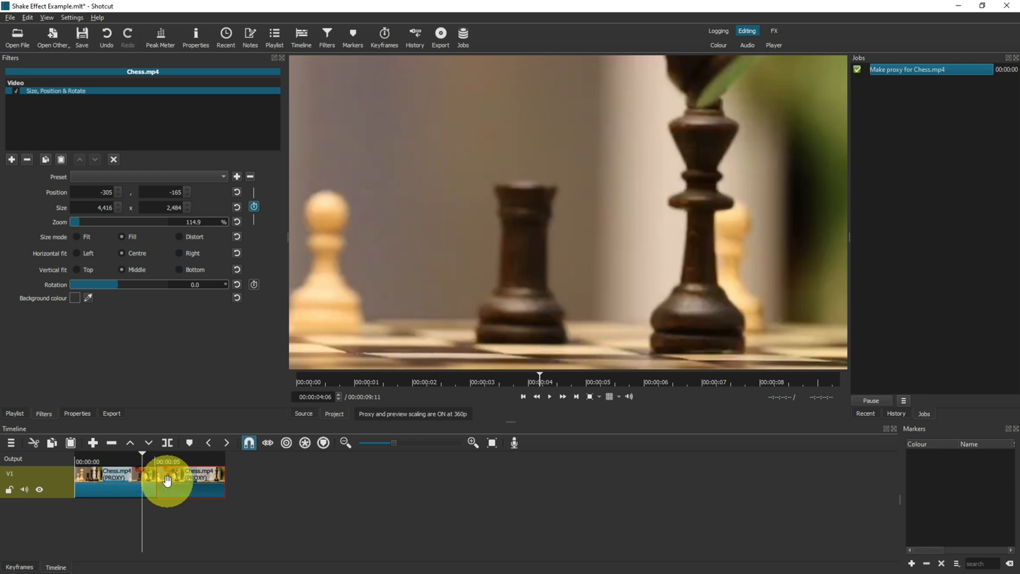
mouse_move(175, 484)
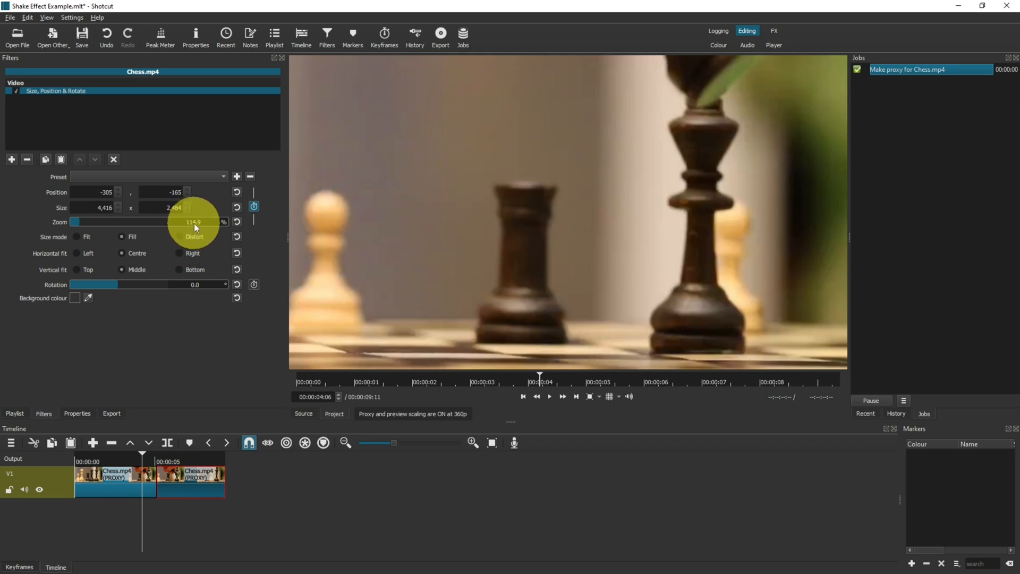
mouse_move(196, 229)
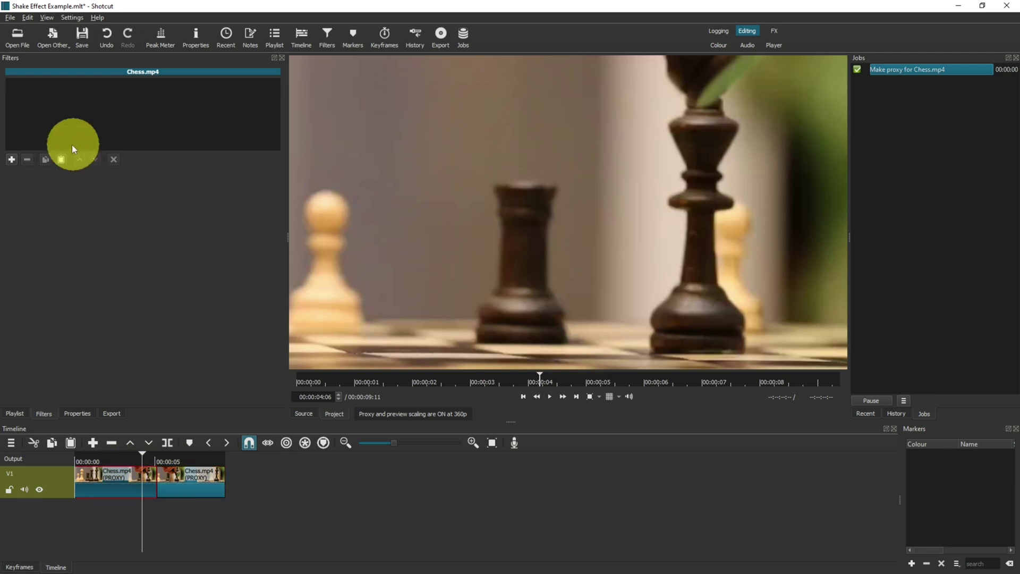
Search 'size', add Size, Position & Rotate to the first piece and preview the shake
click(11, 160)
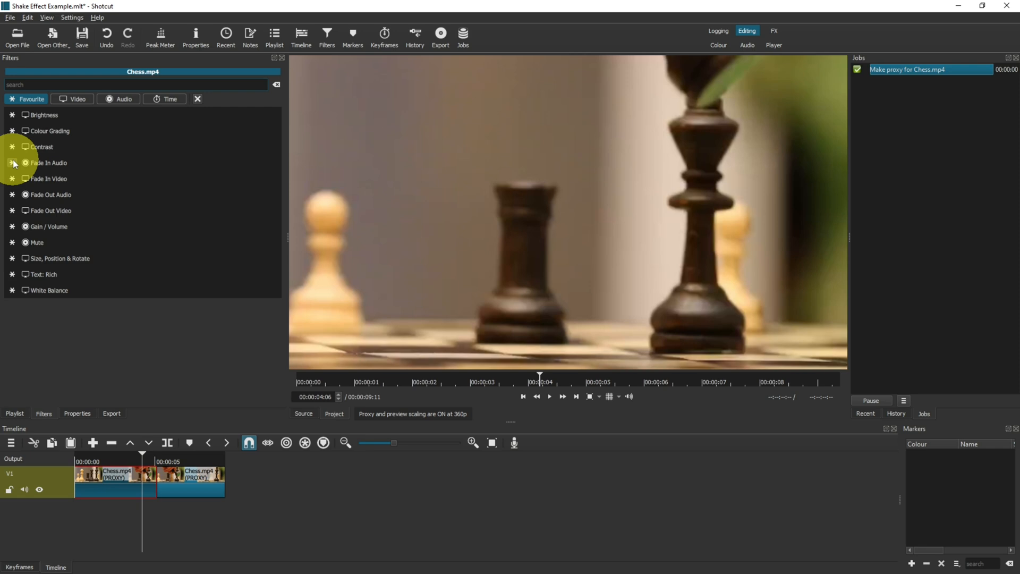
text(size)
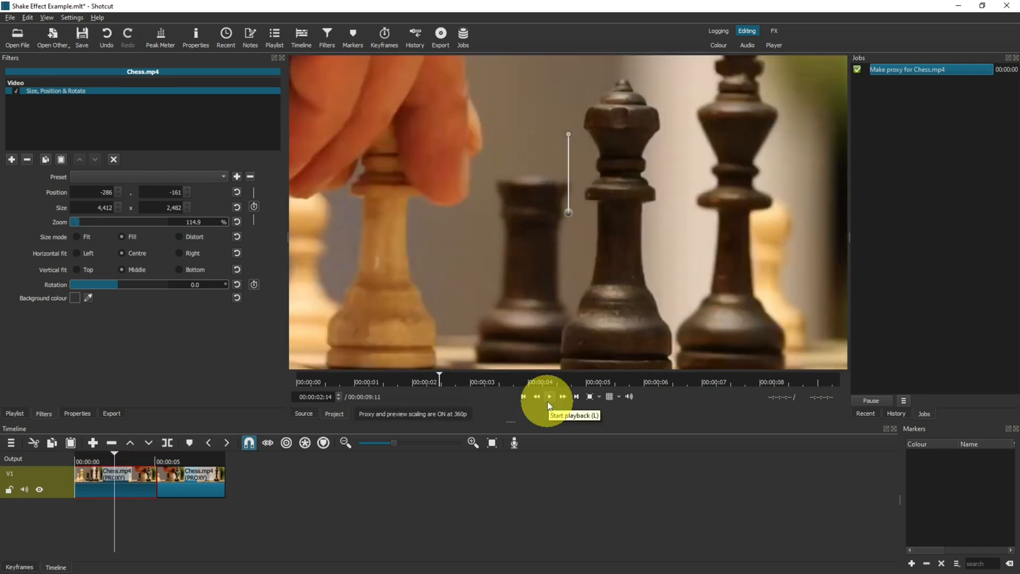
click(549, 396)
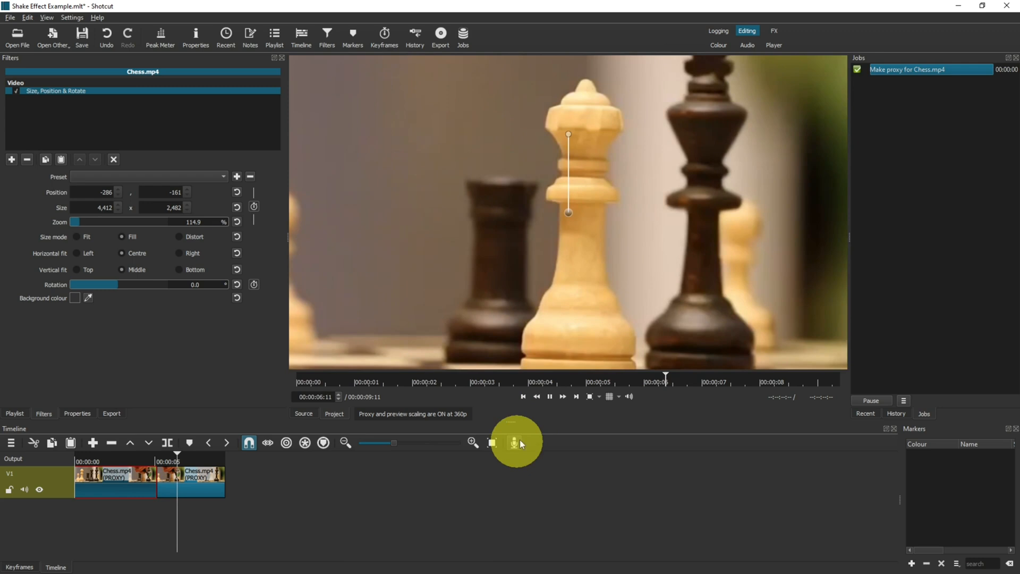
click(549, 396)
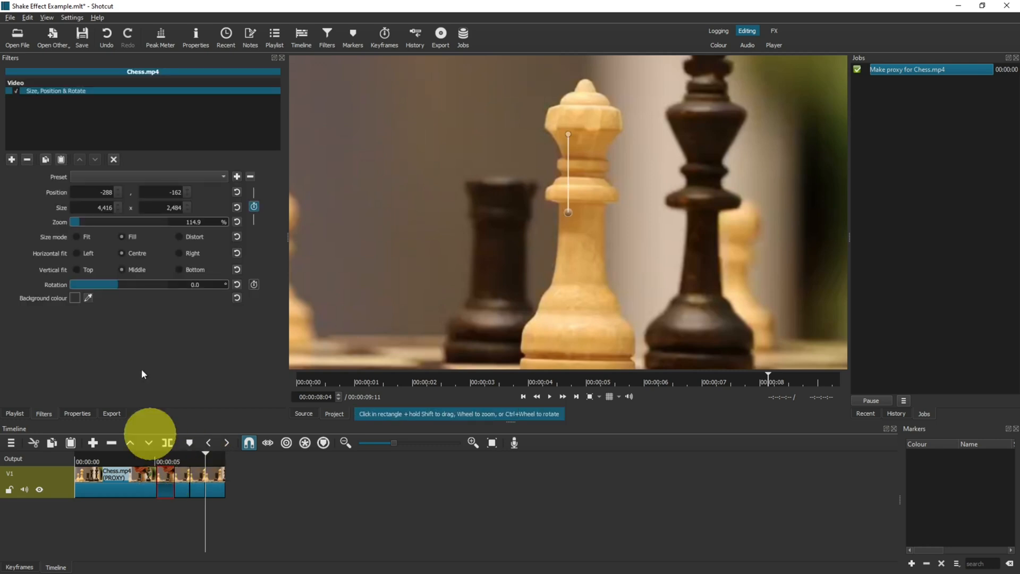
mouse_move(241, 421)
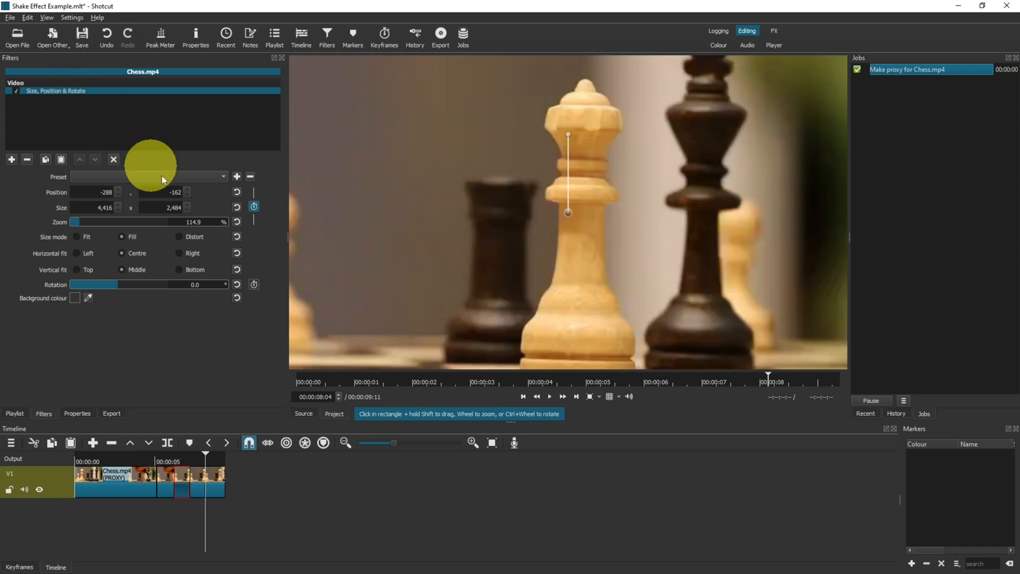
Apply the Shake 1 Second - Scaled preset to the short chess piece
click(223, 177)
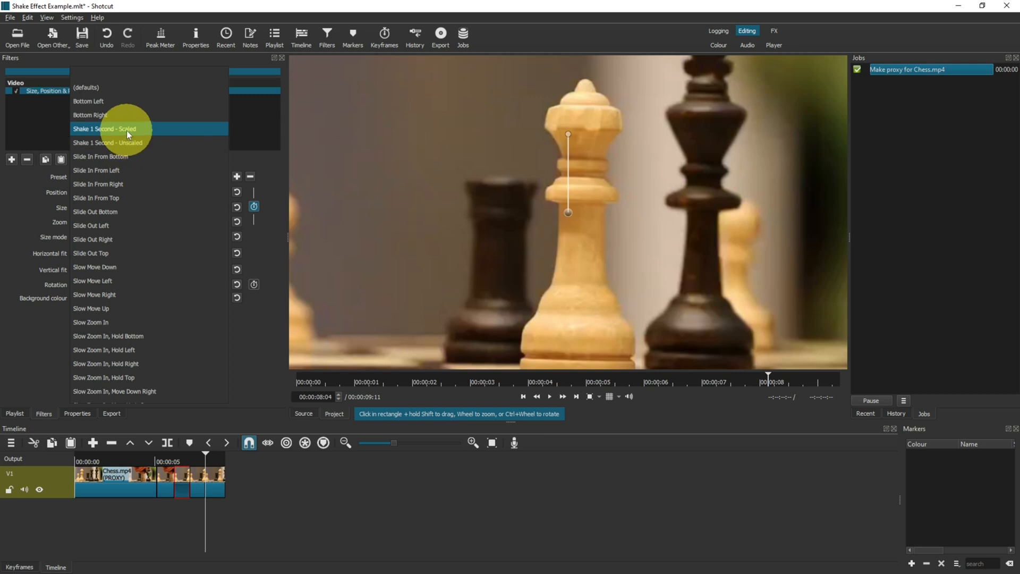
click(104, 128)
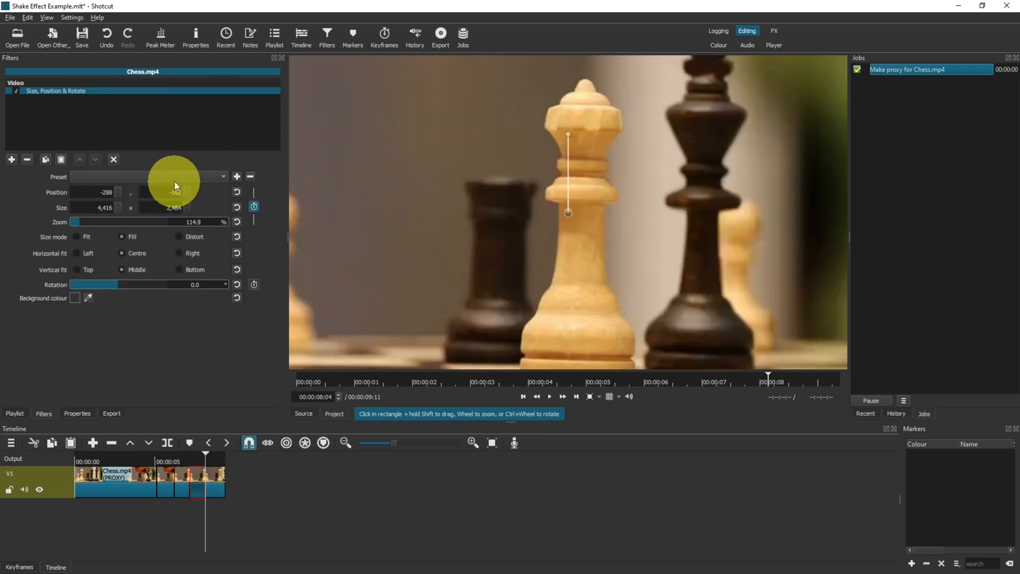
click(223, 177)
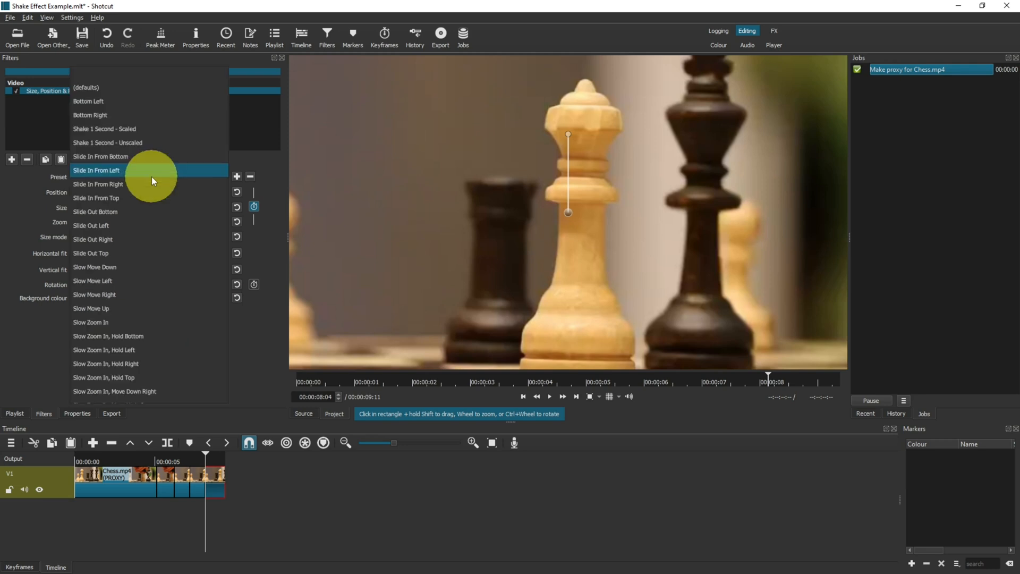
click(104, 129)
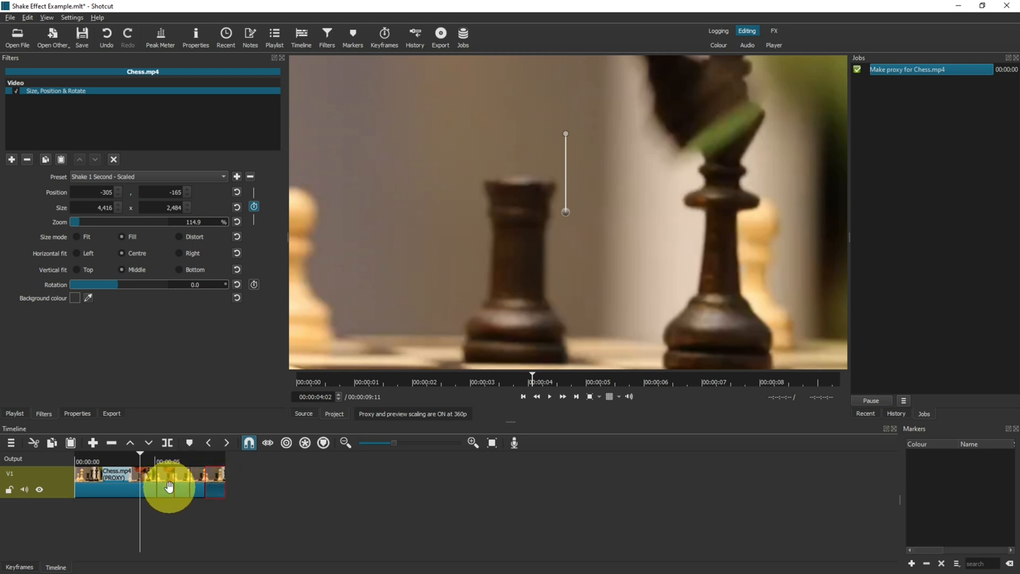
Select other short pieces of the chess clip on the timeline
click(548, 396)
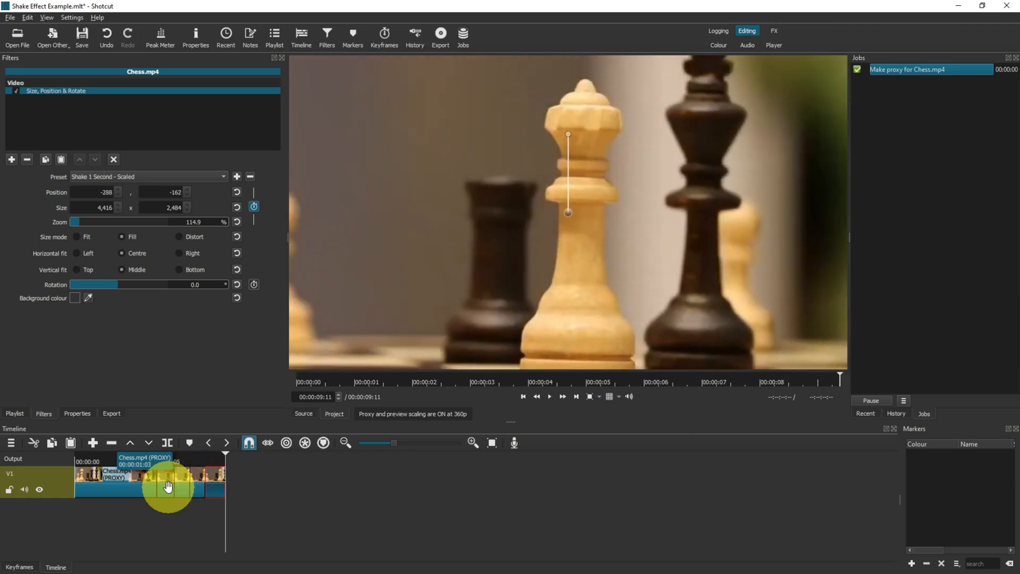
click(494, 9)
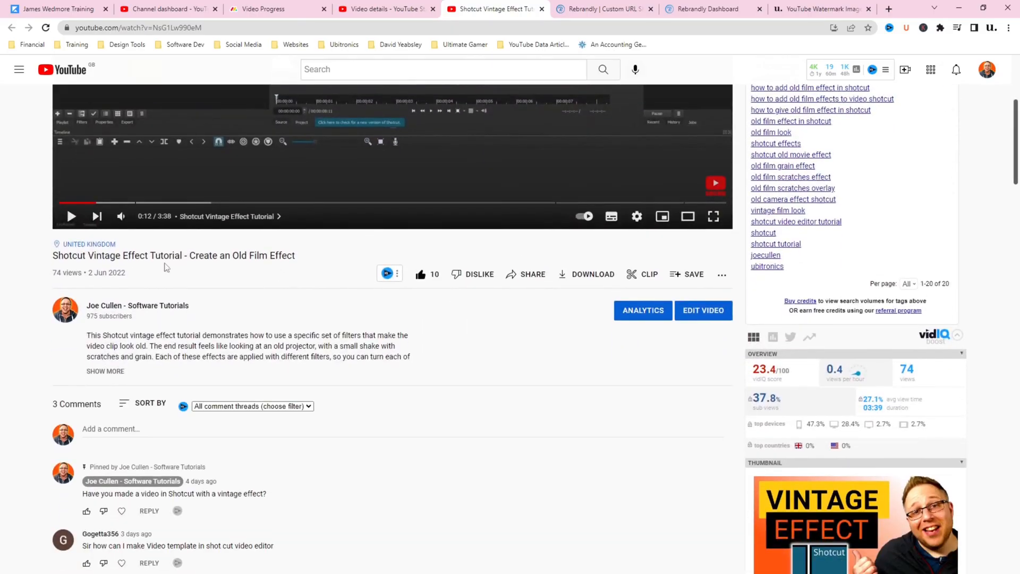
Switch to the browser tab with the Shotcut Vintage Effect Tutorial video
click(104, 371)
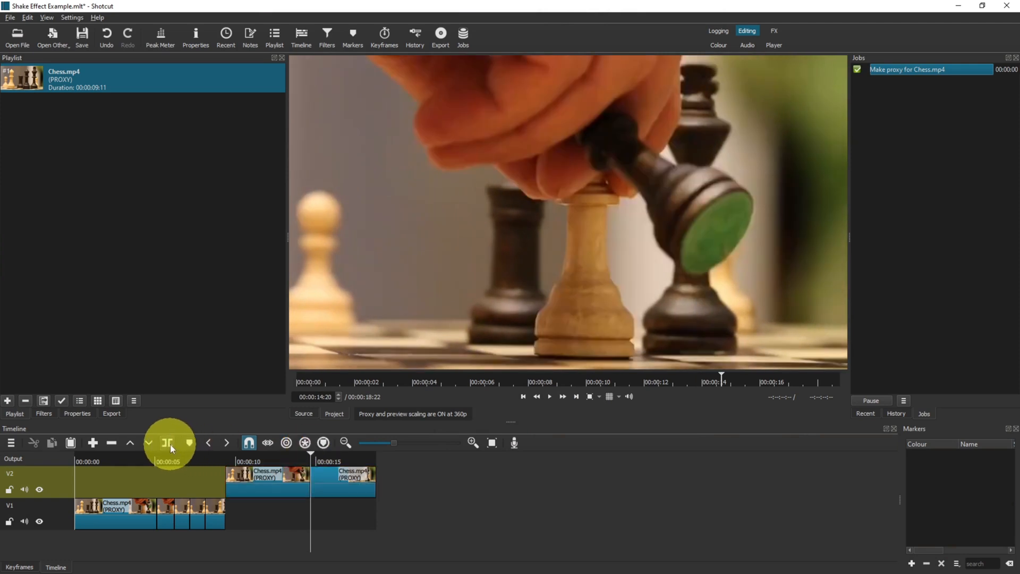
Show the filter picker for the chess clip copy on track V2
click(43, 413)
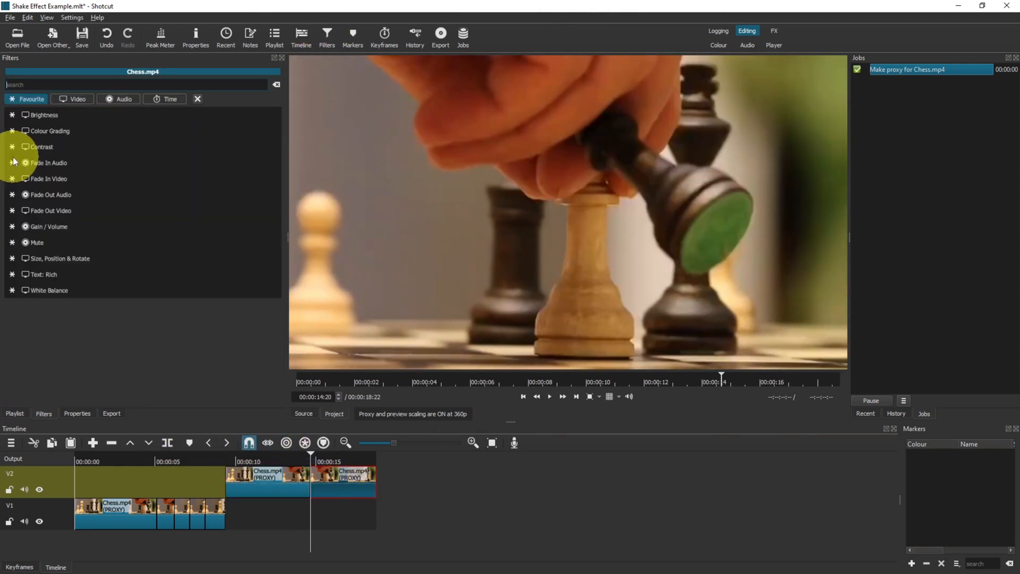